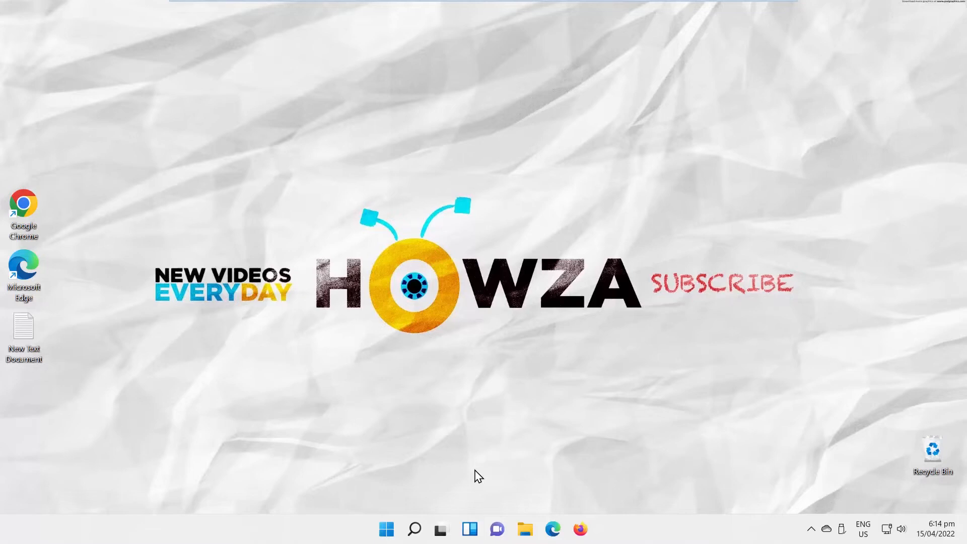
Open the search panel from the taskbar Search icon
left_click(413, 530)
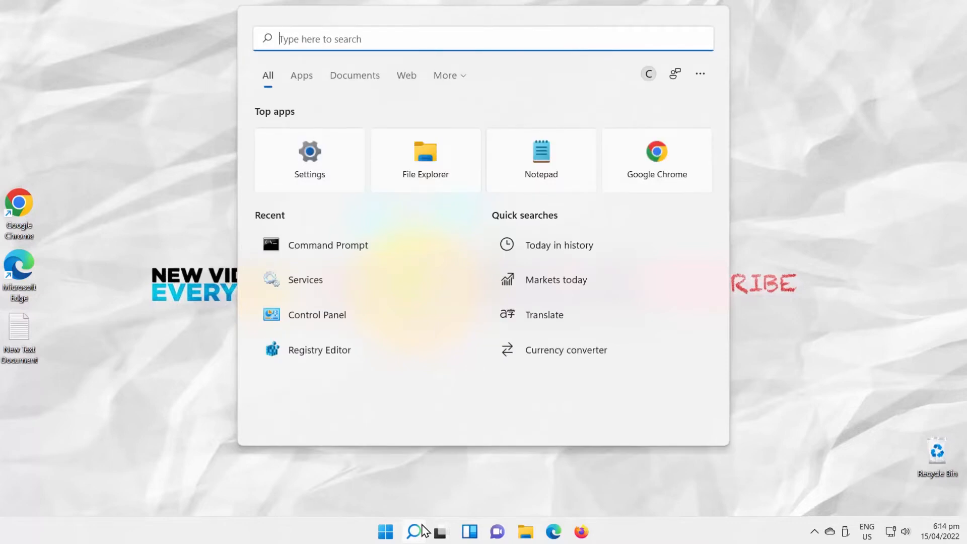
Run Command Prompt as administrator, approving UAC, and launch msconfig from it
type("cmd")
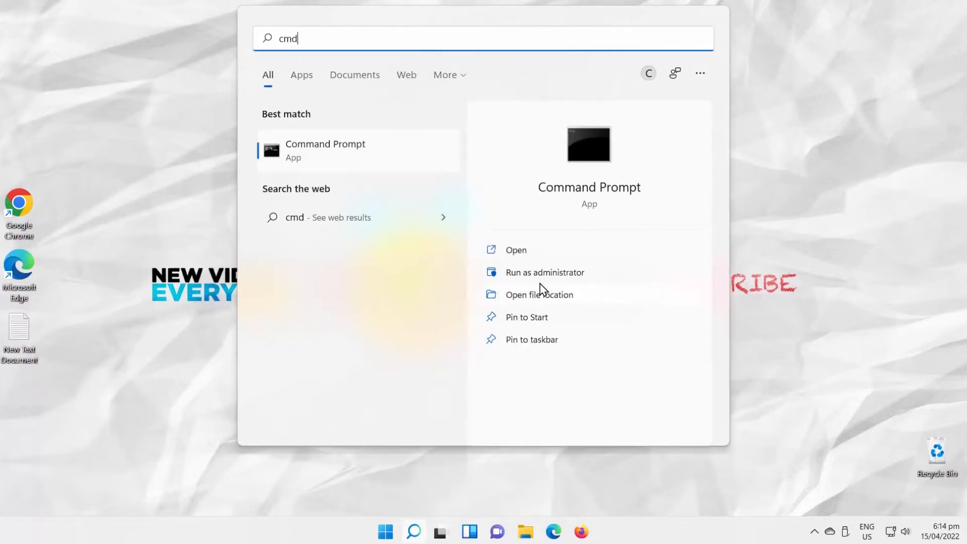
mouse_move(540, 281)
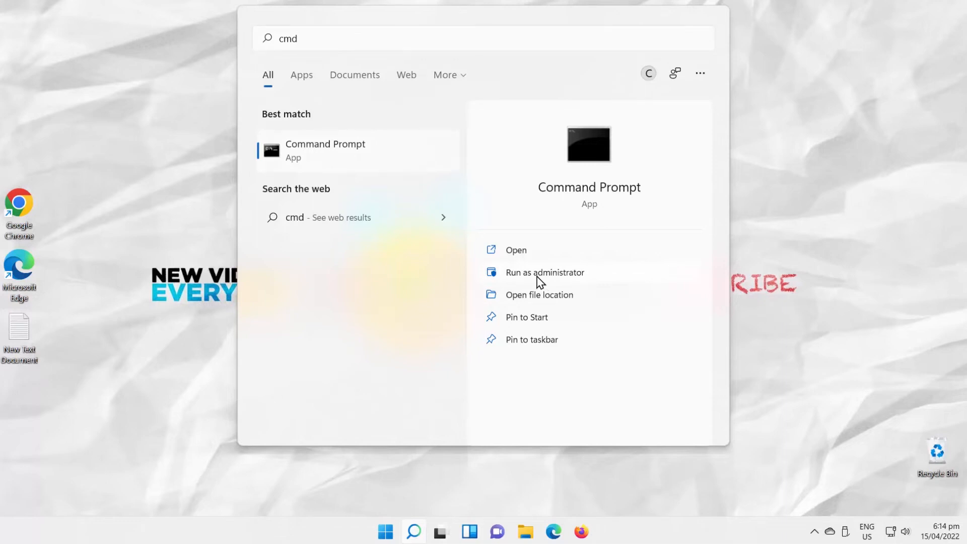
left_click(545, 272)
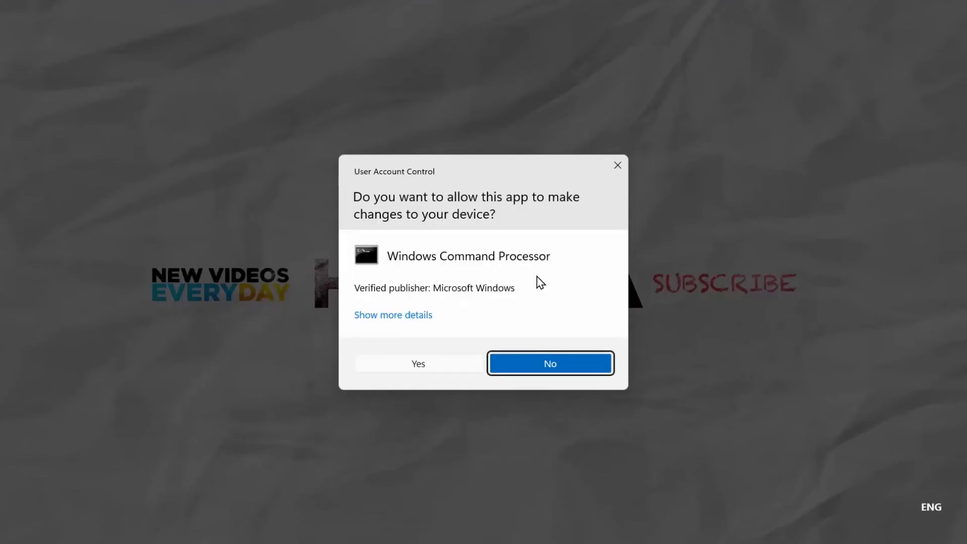
left_click(418, 364)
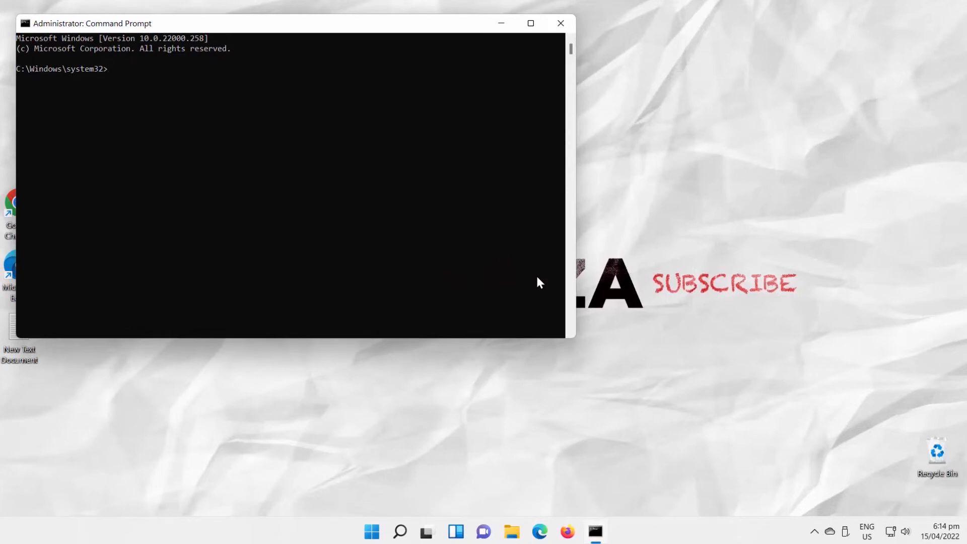
type("msconfi")
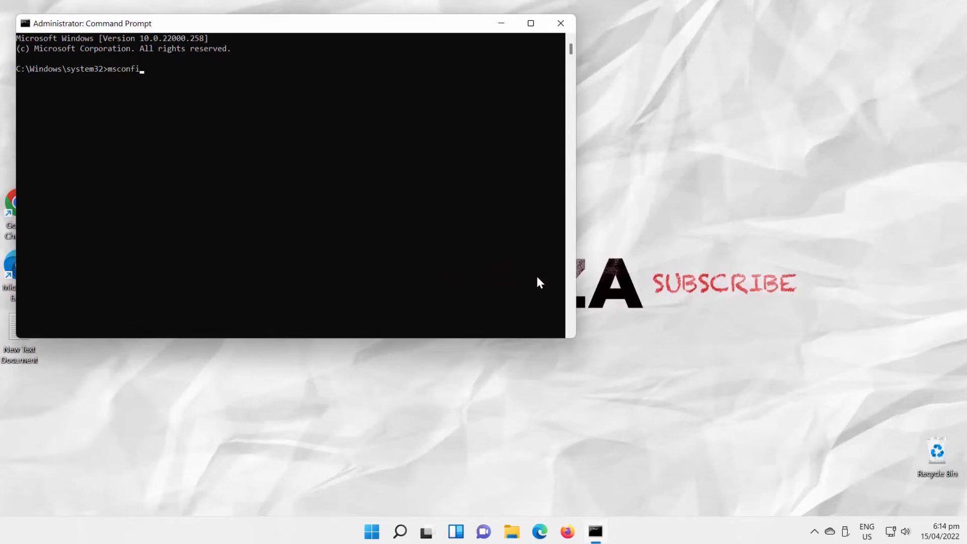
key("Return")
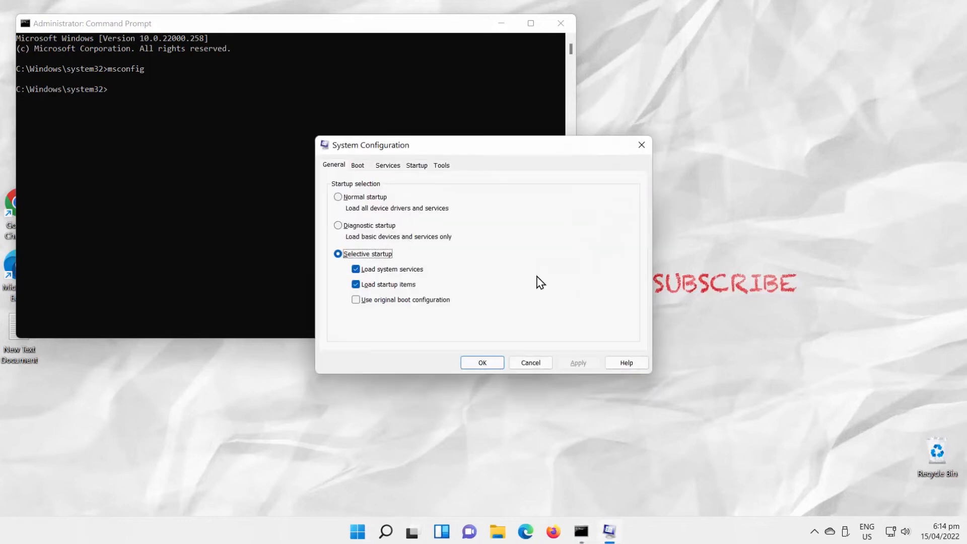
On the Boot tab, enable Safe boot with the Minimal option and apply it
left_click(358, 165)
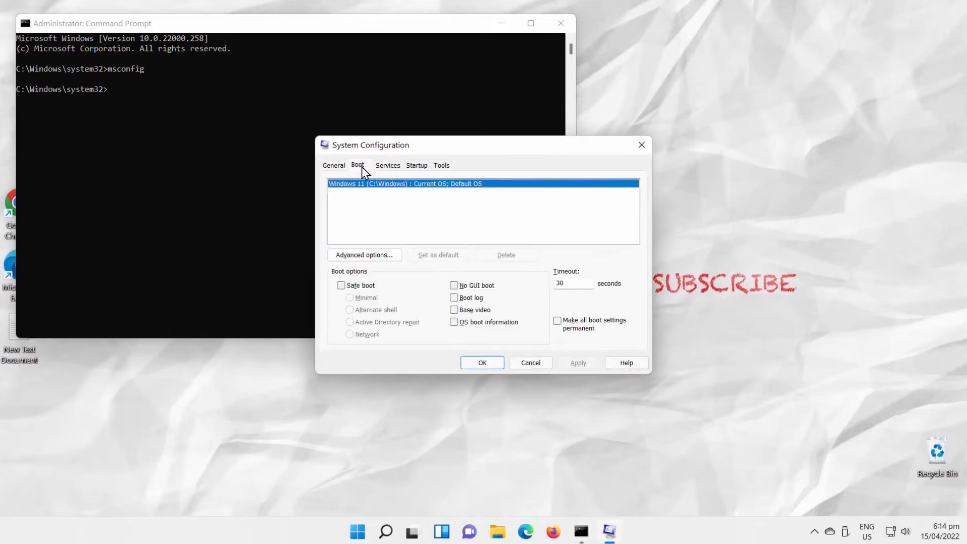
left_click(340, 285)
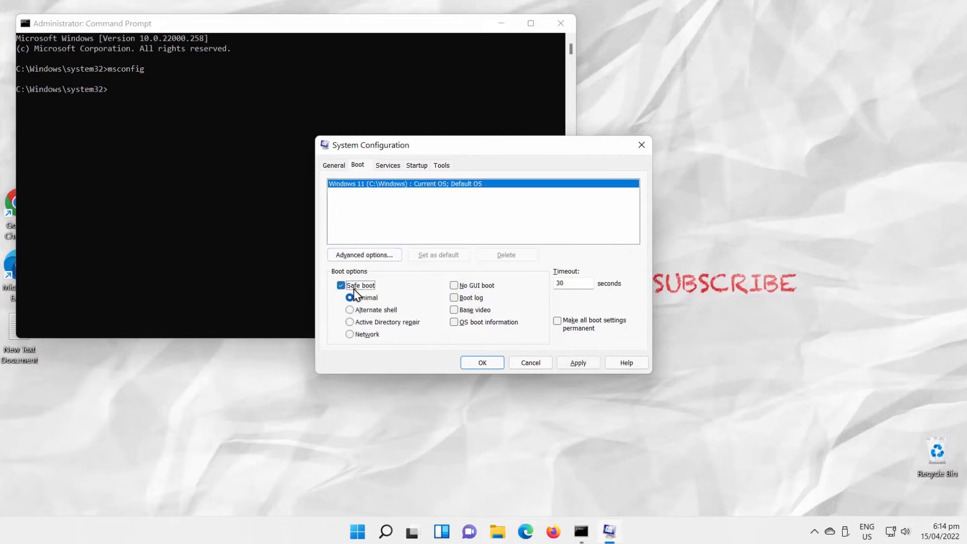
left_click(350, 310)
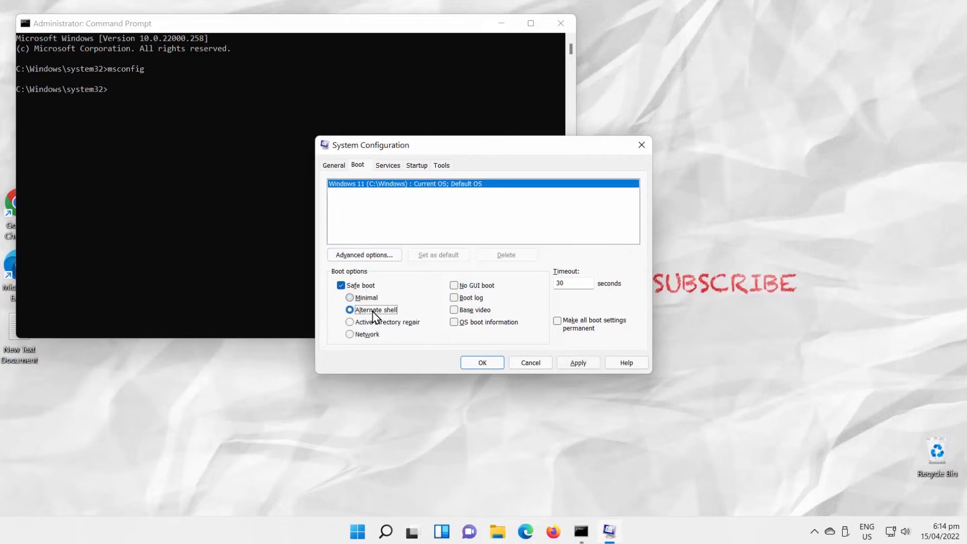
left_click(350, 335)
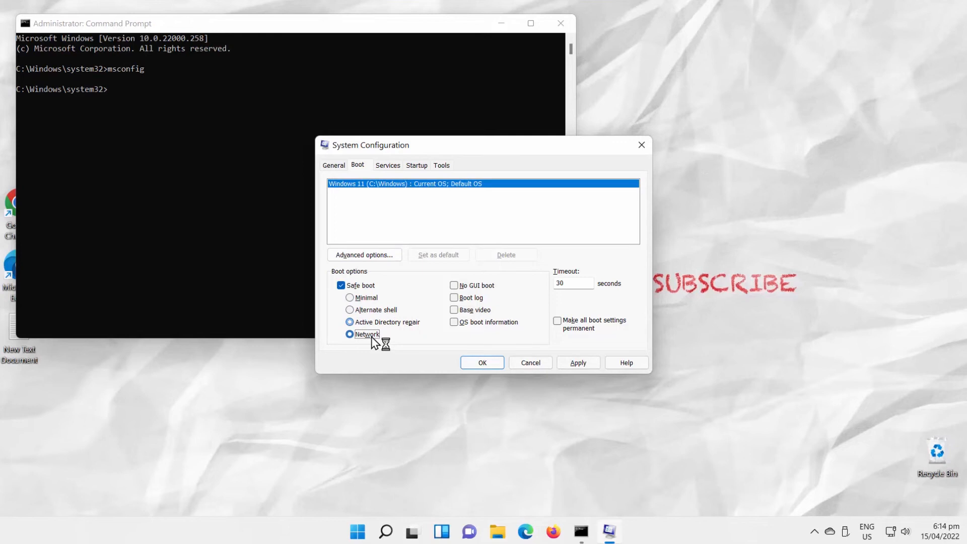
left_click(349, 297)
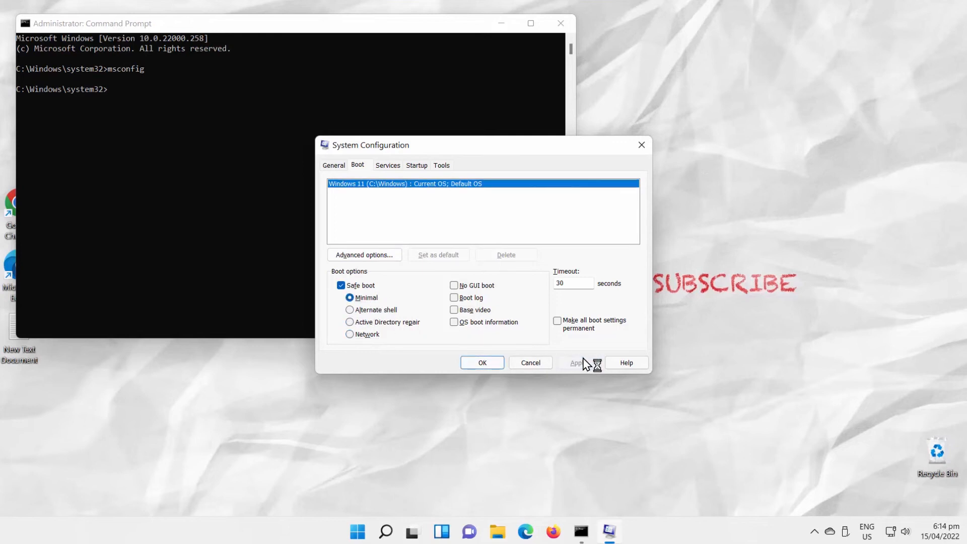
left_click(482, 362)
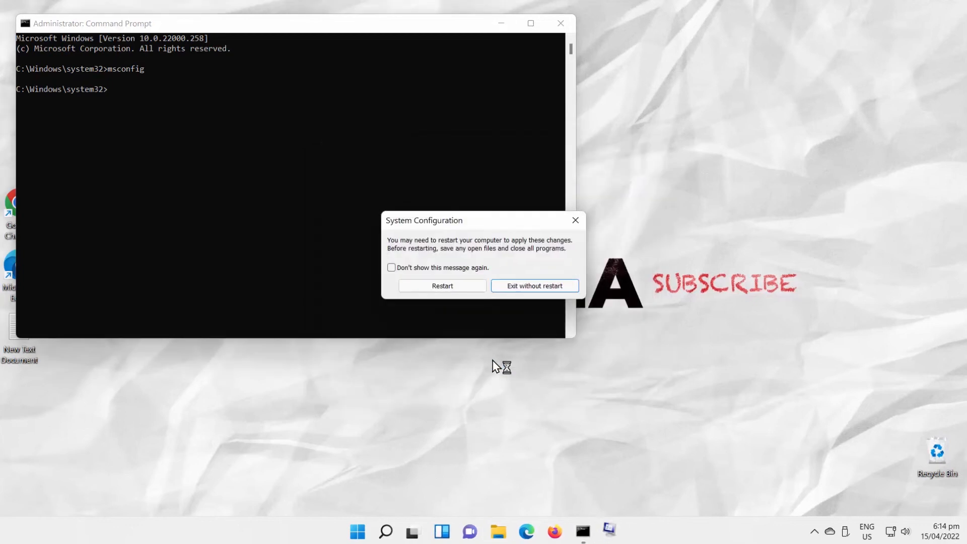